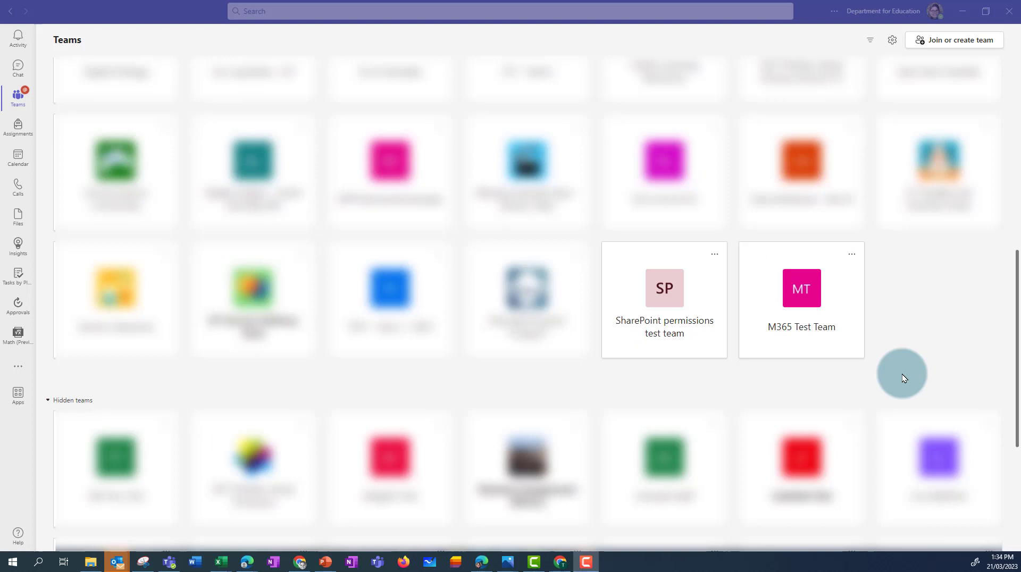
pyautogui.moveTo(687, 289)
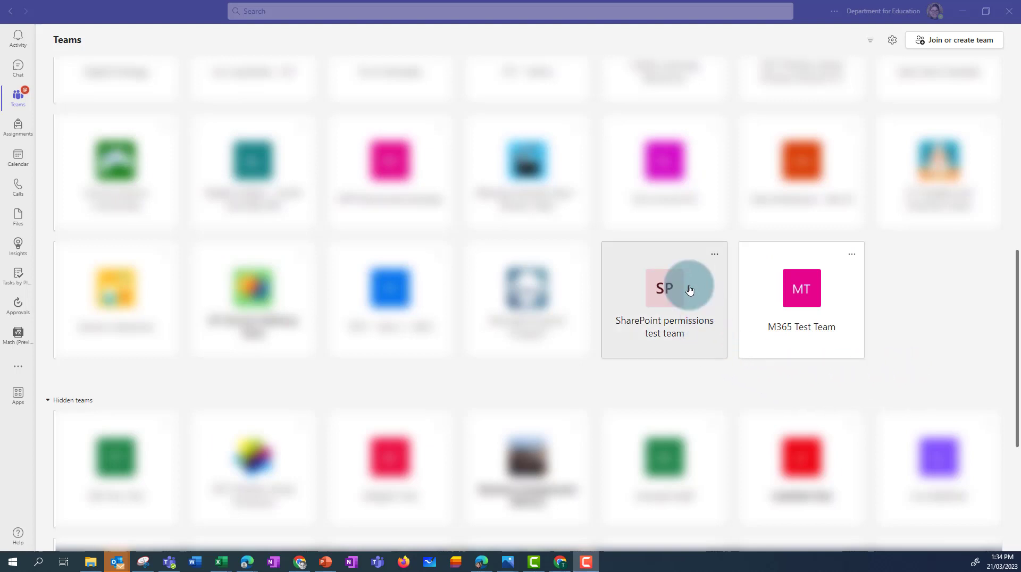
pyautogui.moveTo(801, 300)
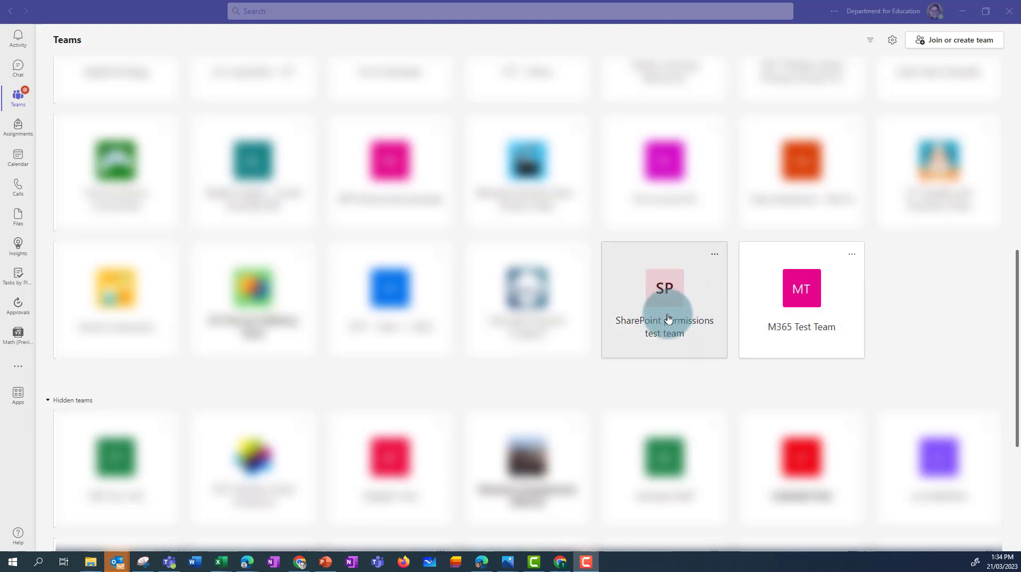
# - Open M365 Test Team's General channel files and view them in SharePoint
pyautogui.click(663, 300)
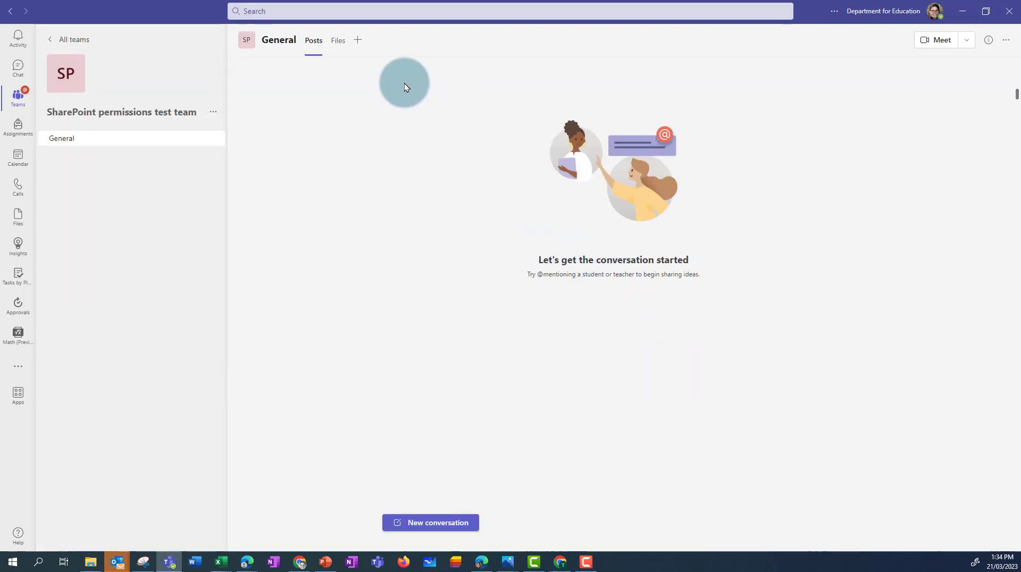
pyautogui.click(337, 41)
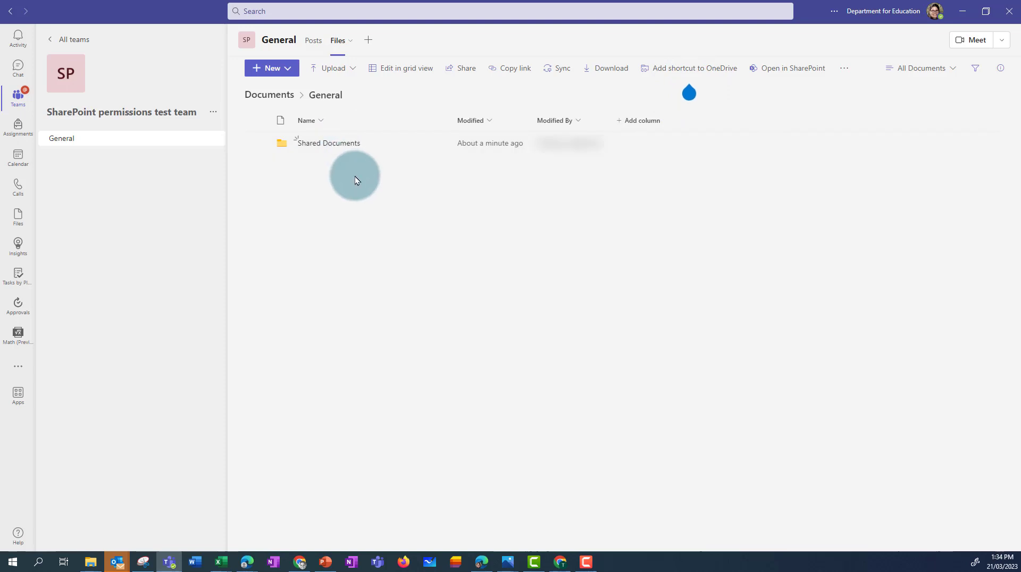
pyautogui.moveTo(353, 176)
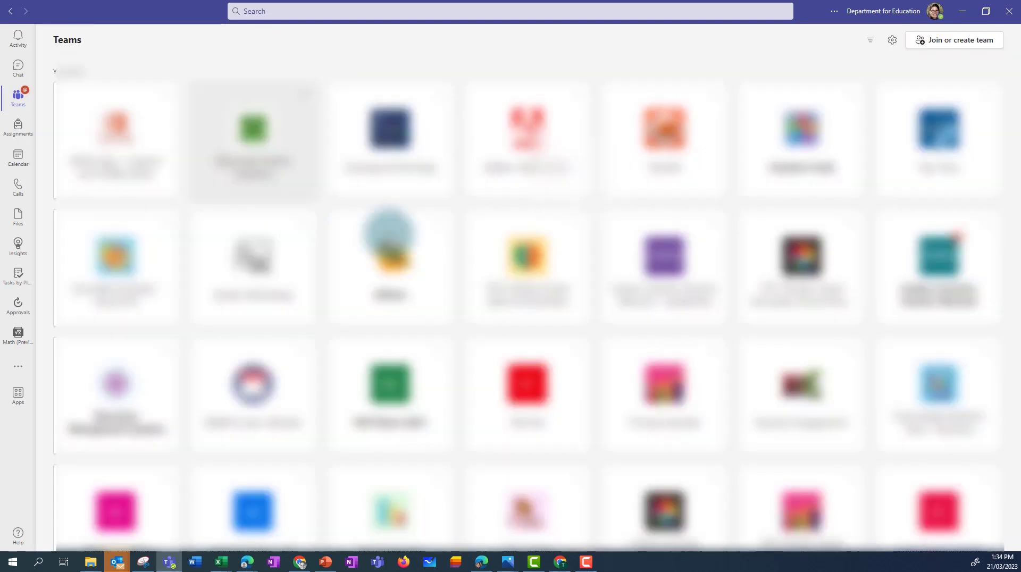
pyautogui.scroll(-3)
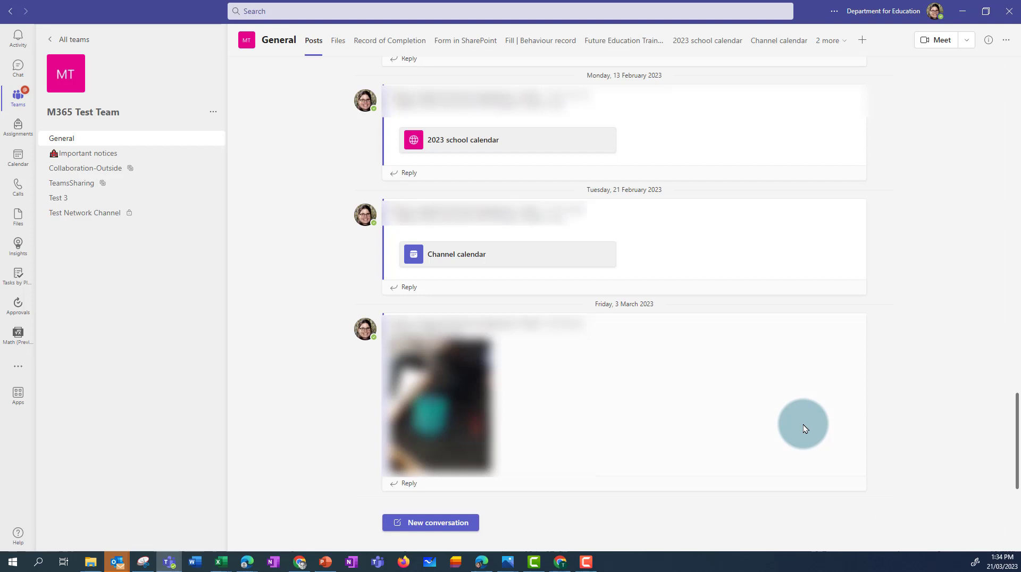
pyautogui.moveTo(337, 40)
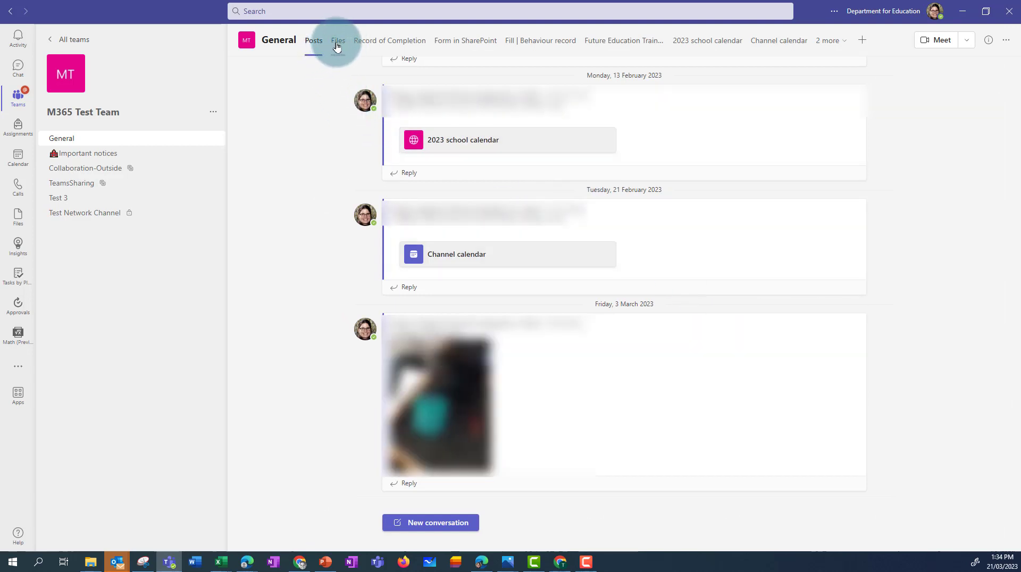
pyautogui.click(338, 40)
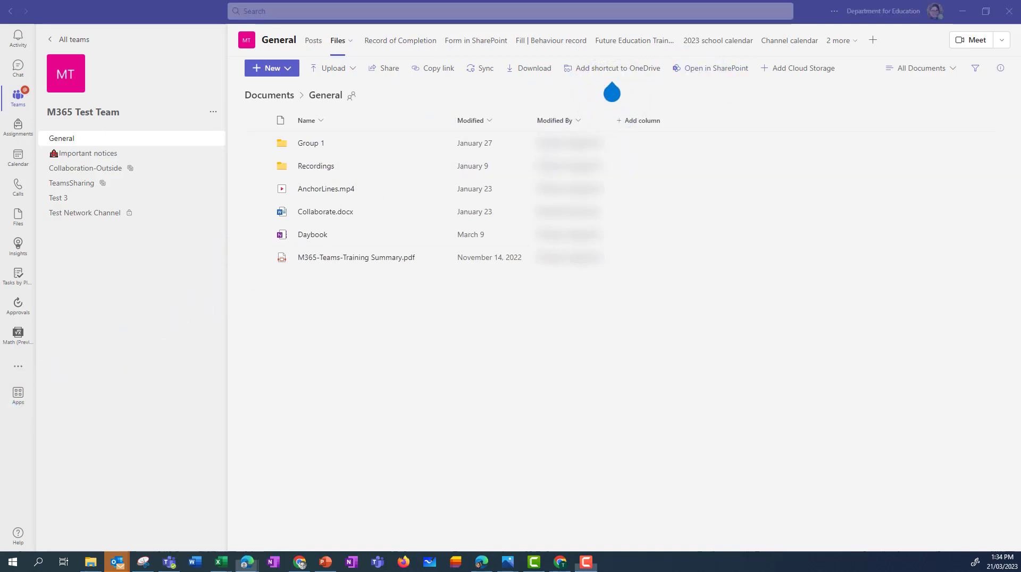
pyautogui.click(716, 68)
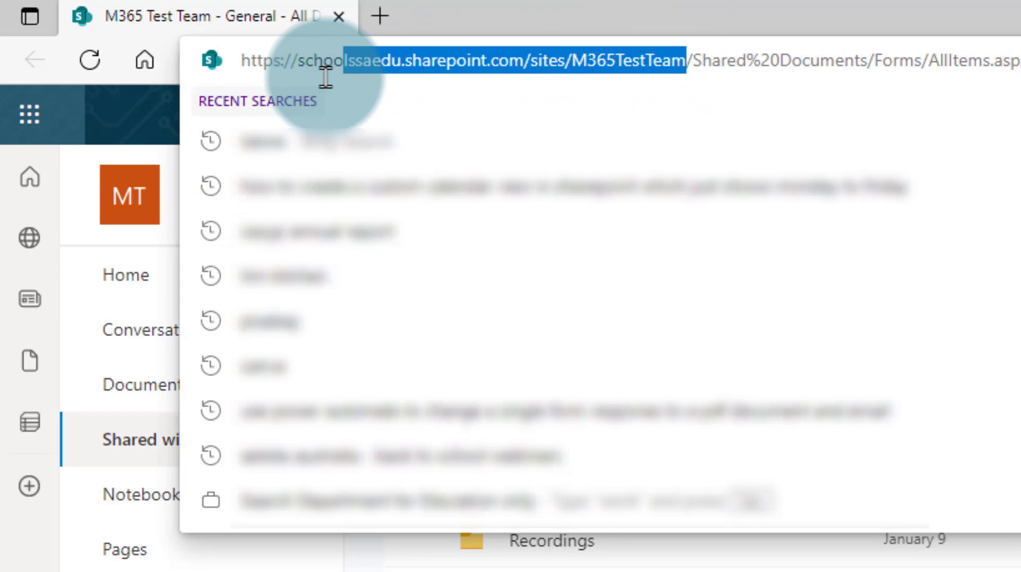
# - Select the /sites/M365TestTeam site URL in the browser address bar
pyautogui.tripleClick(455, 60)
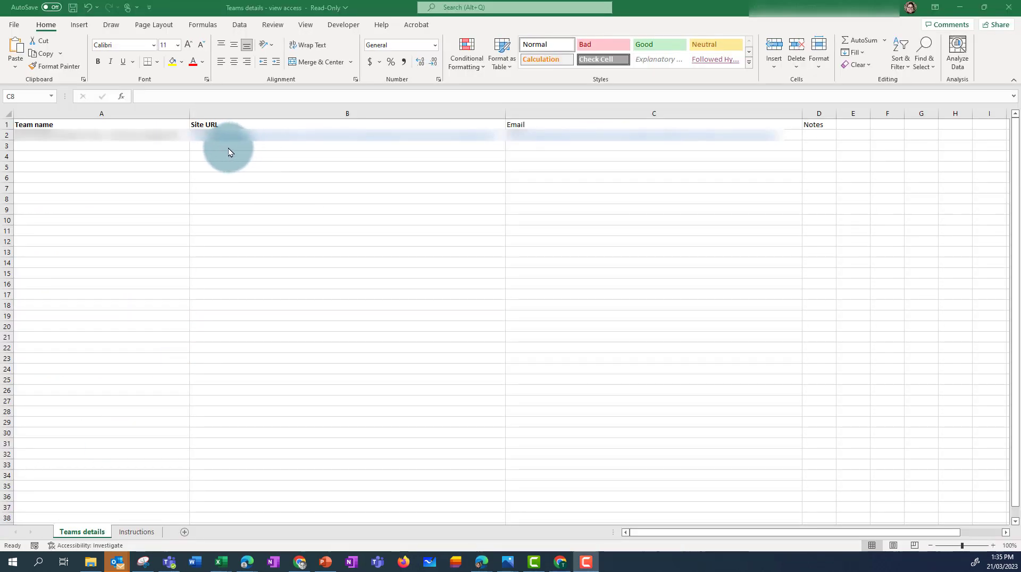
pyautogui.moveTo(246, 152)
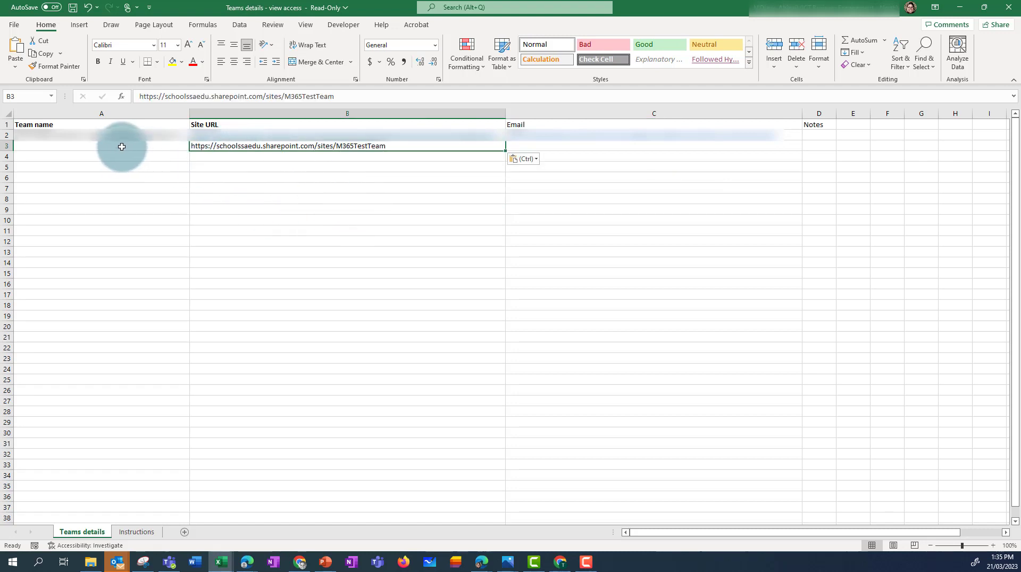
# - Select cell A3 to enter the M365 Test Team name
pyautogui.click(101, 146)
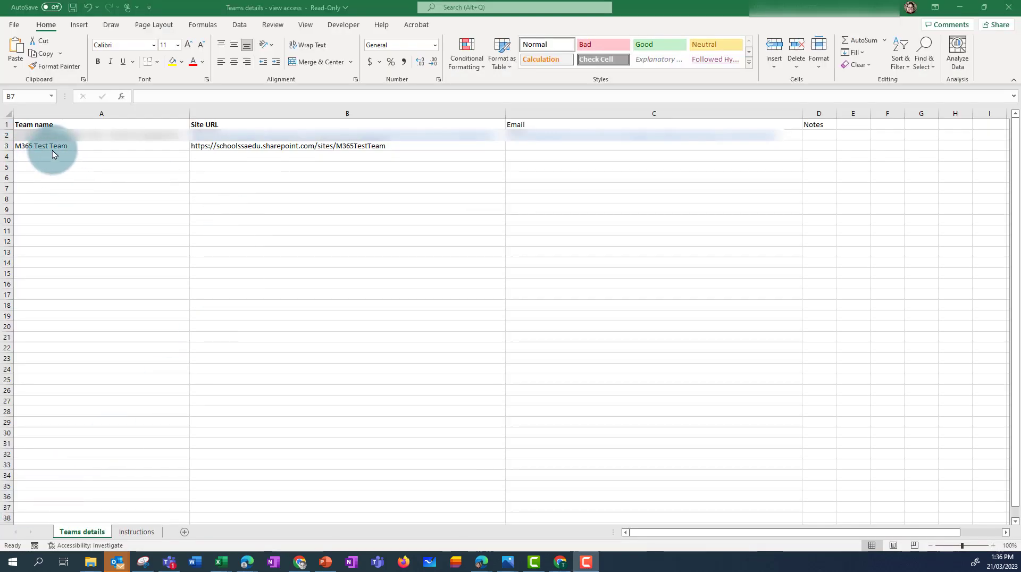
pyautogui.moveTo(386, 146)
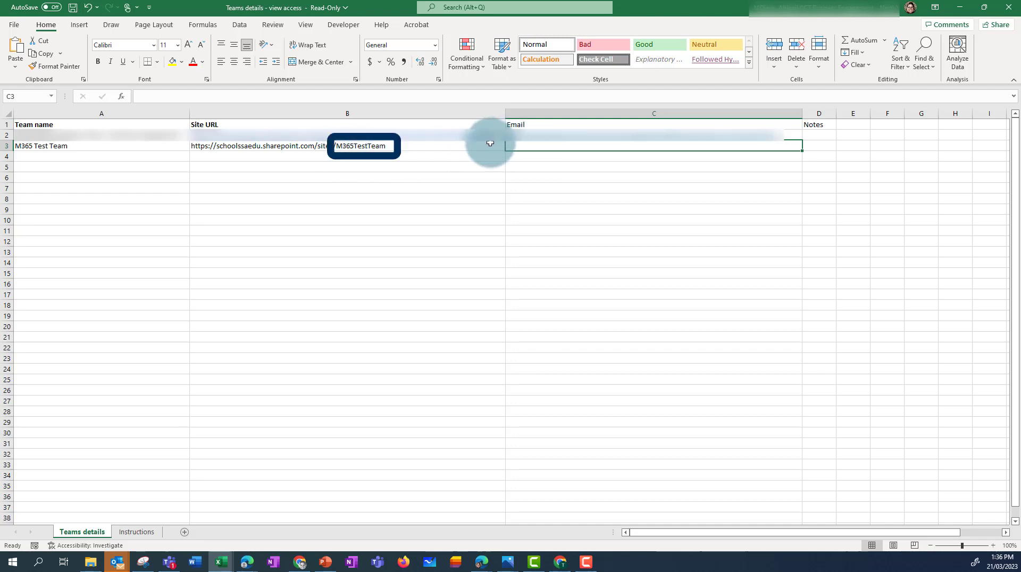
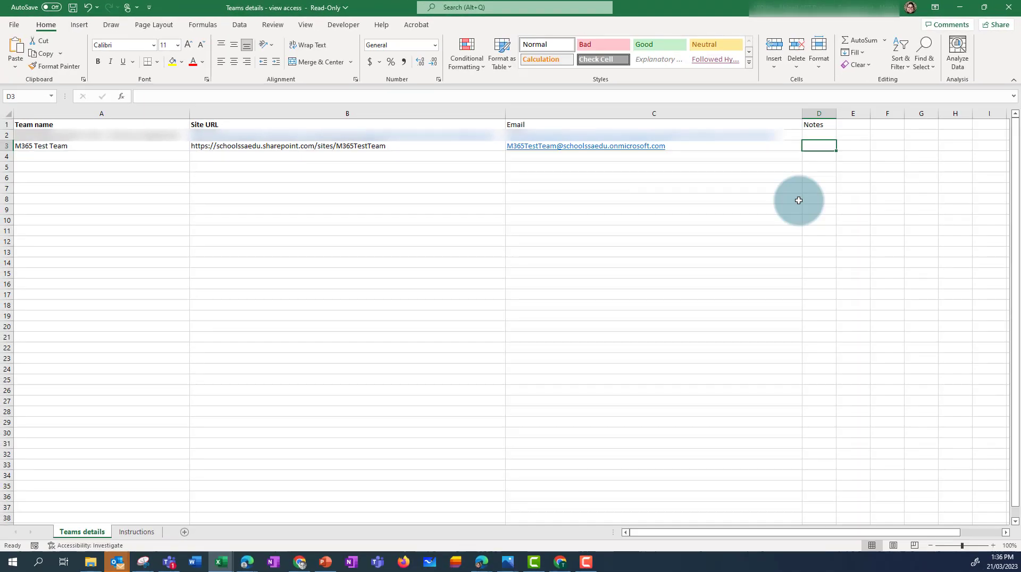
# - Enter the note 'Test team with the Technology account' in the Notes cell D3
pyautogui.write('Test team wi')
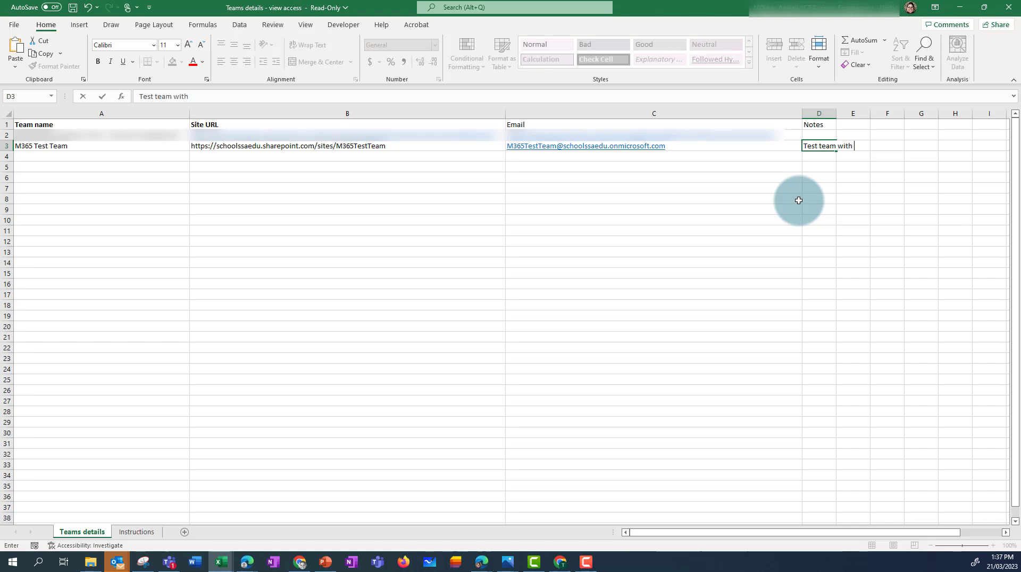
pyautogui.write('the Techn')
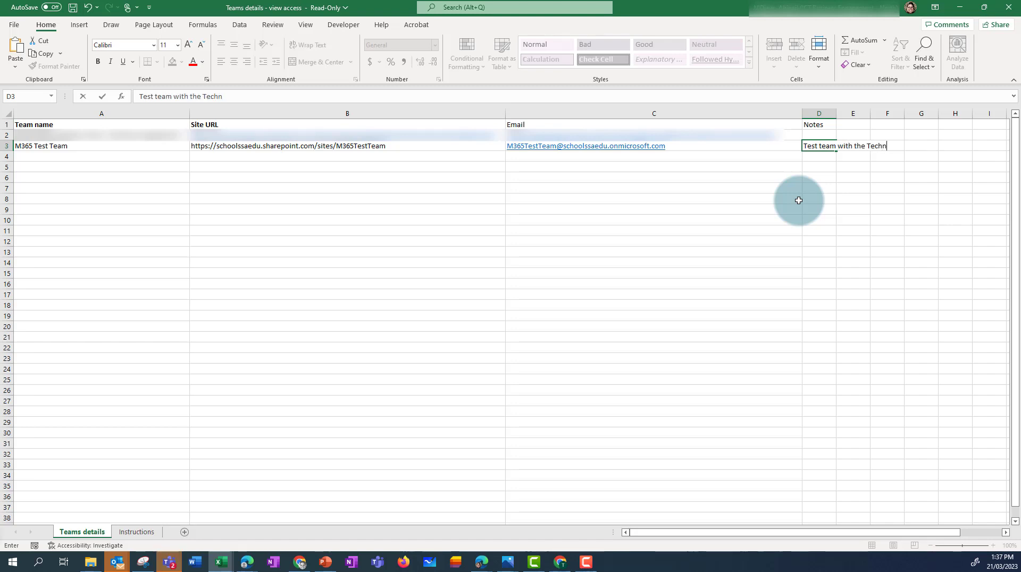
pyautogui.write('ology account')
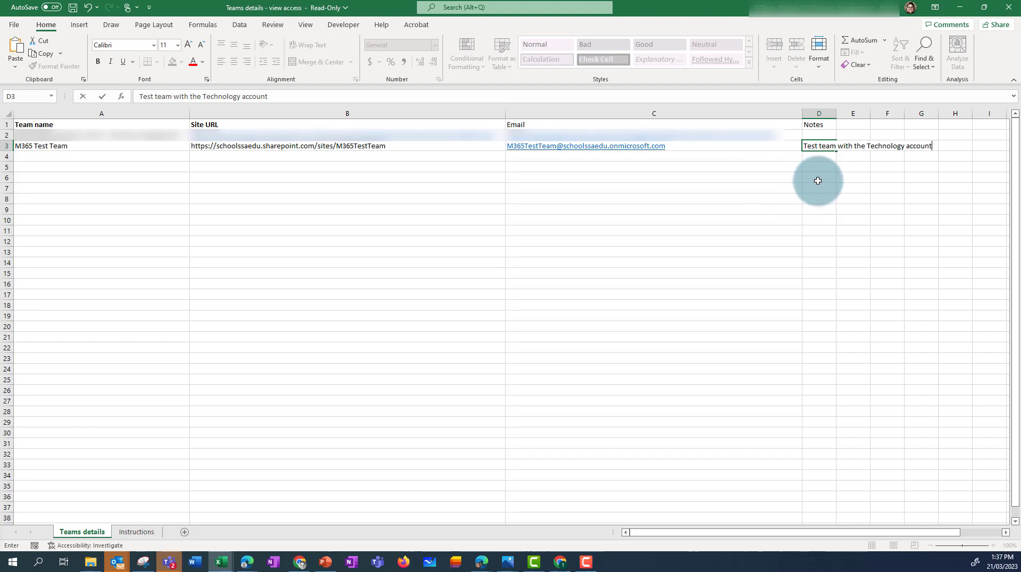
pyautogui.click(853, 188)
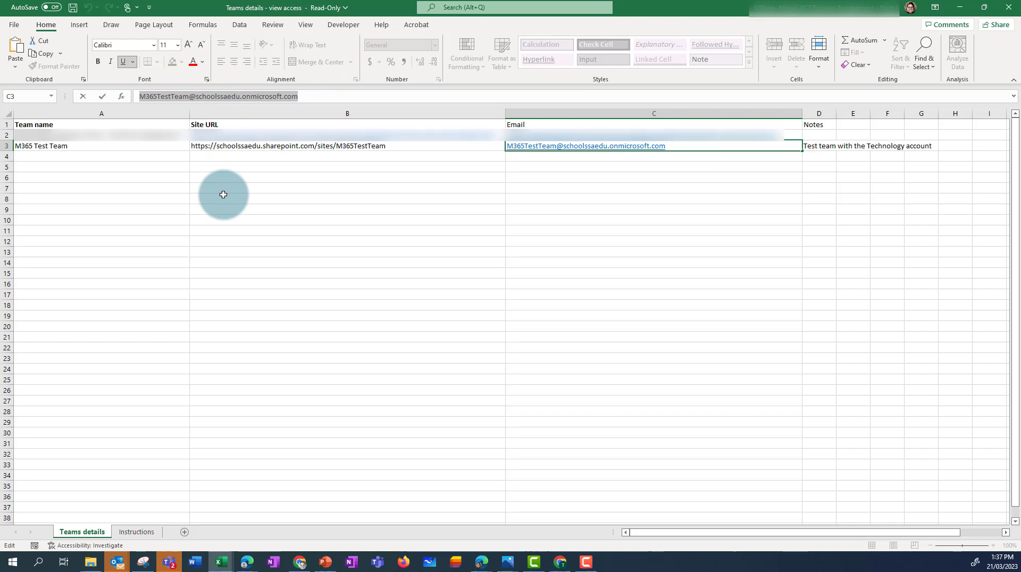
pyautogui.moveTo(307, 200)
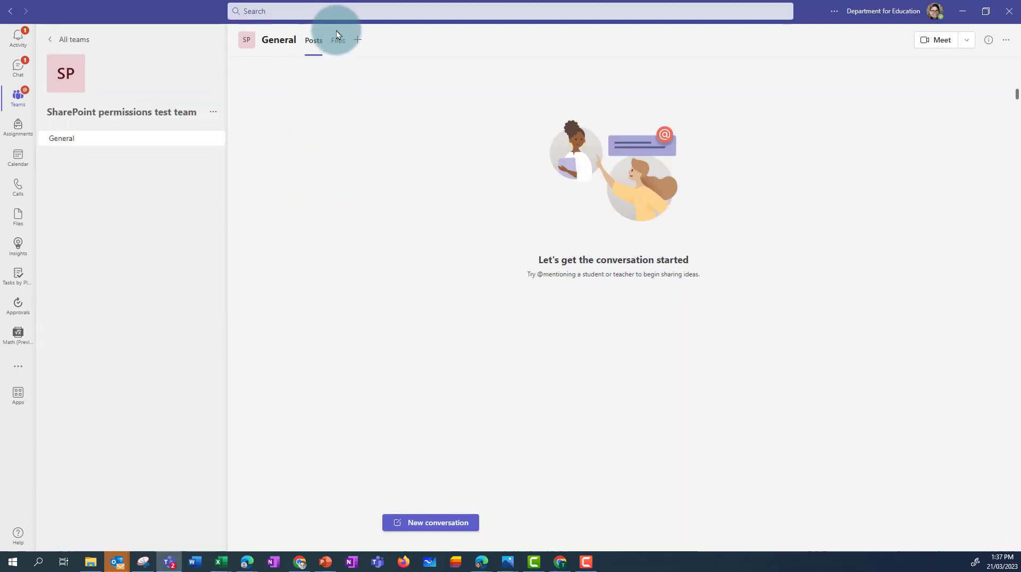
# - Show the SharePoint permissions test team's General files on its SharePoint site
pyautogui.click(337, 40)
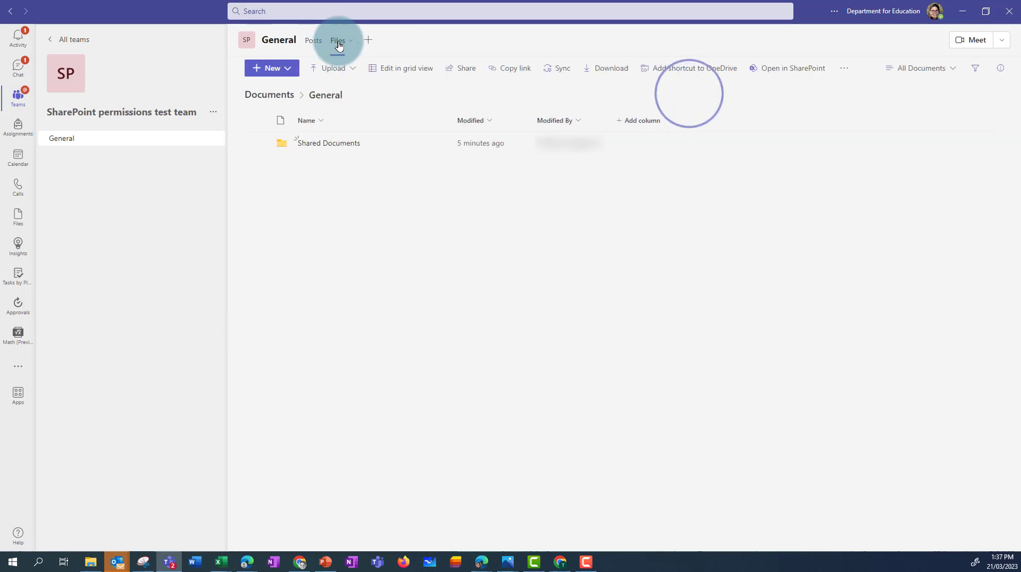
pyautogui.click(337, 40)
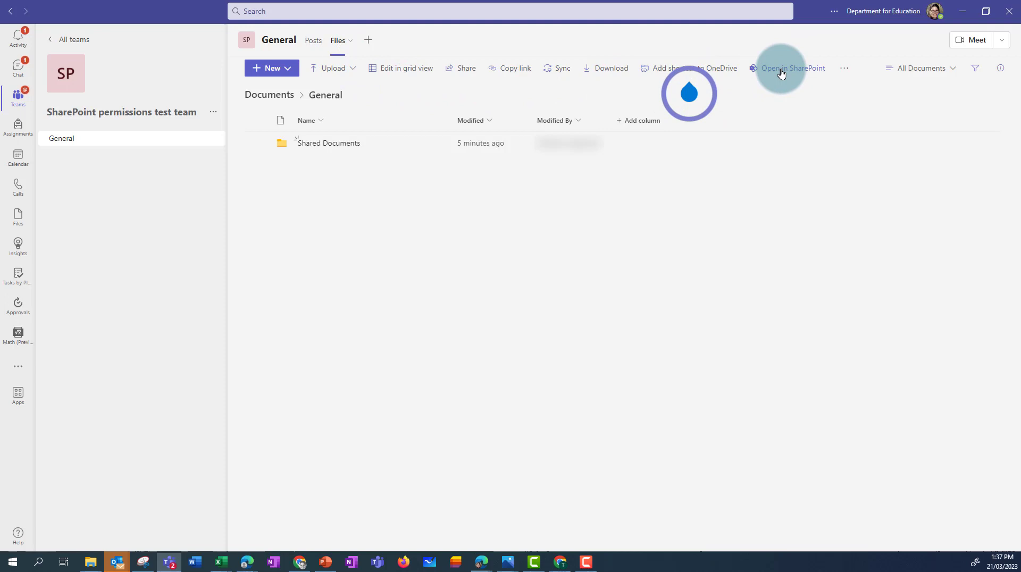
pyautogui.click(791, 68)
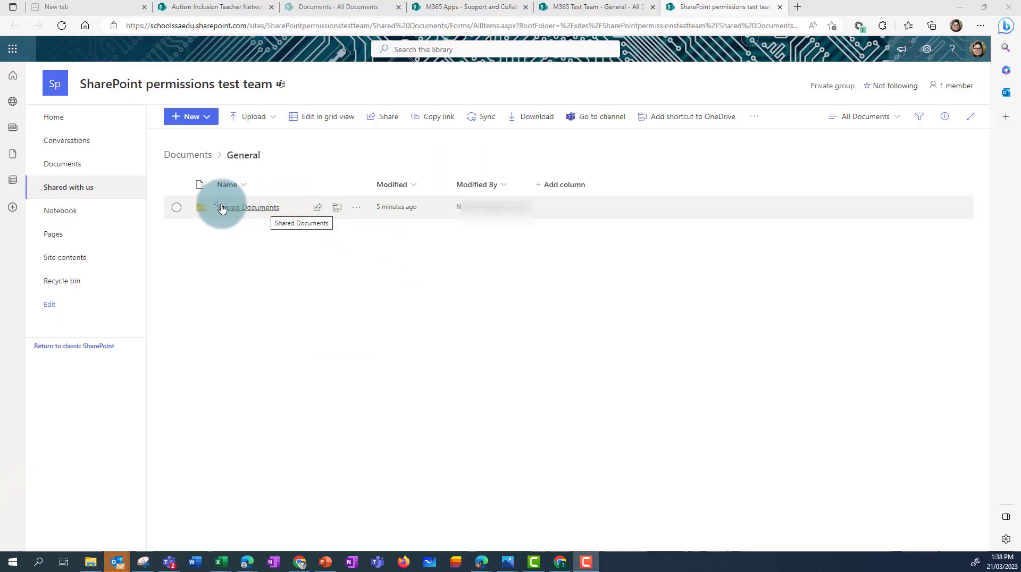
# - Stop Shared Documents inheriting site permissions through its advanced permissions page
pyautogui.click(357, 207)
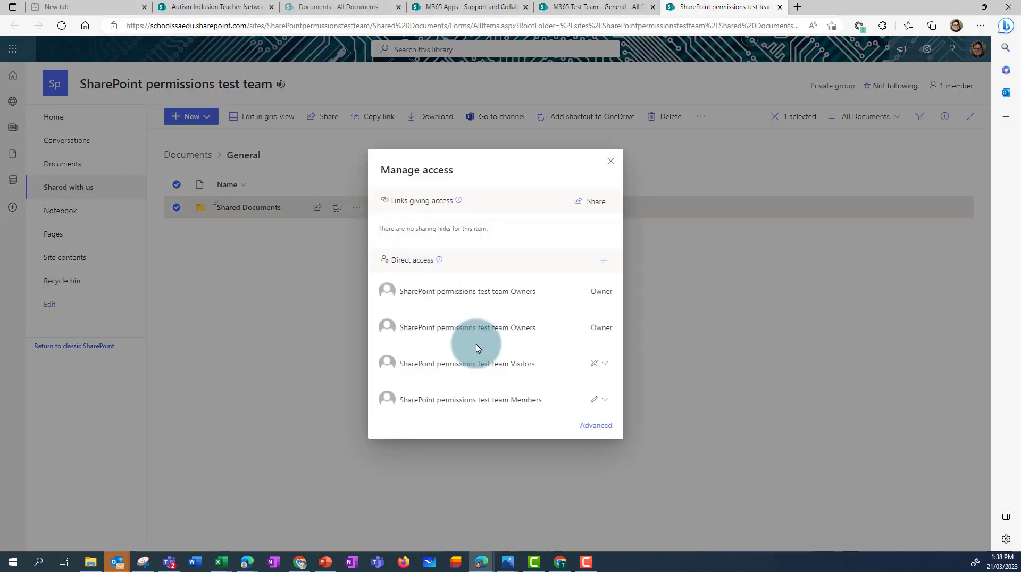
pyautogui.click(594, 425)
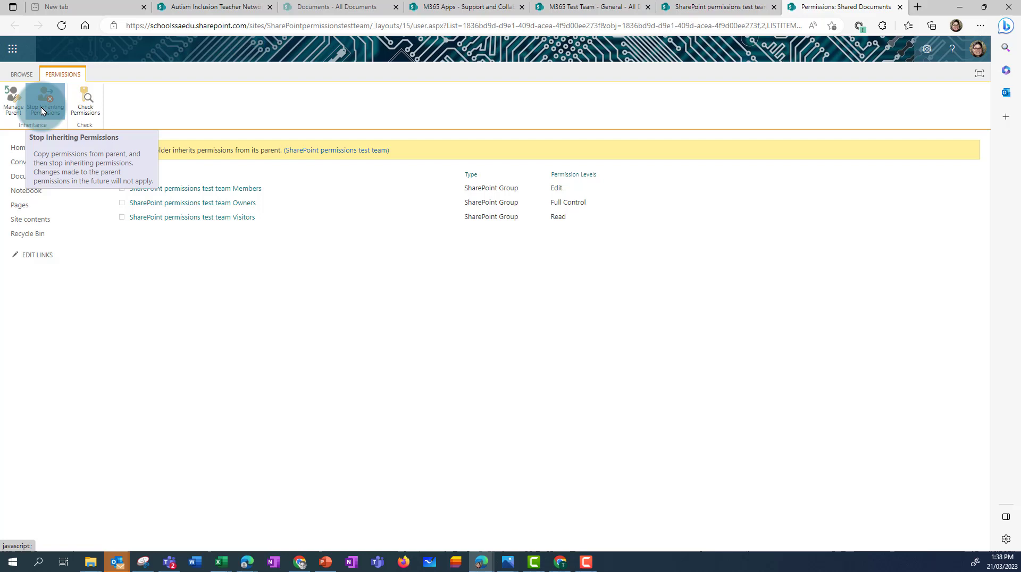
pyautogui.click(45, 105)
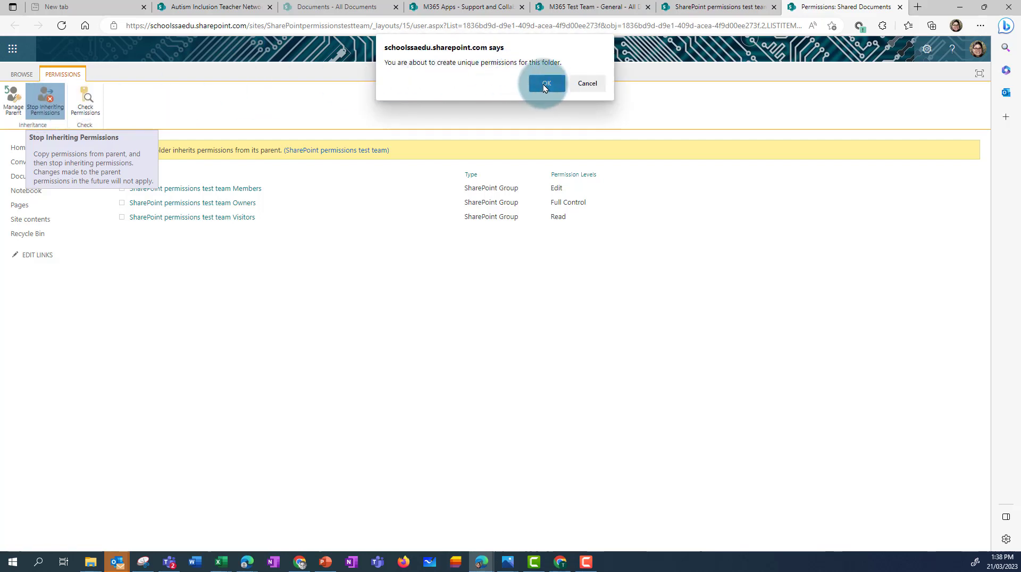
pyautogui.click(546, 83)
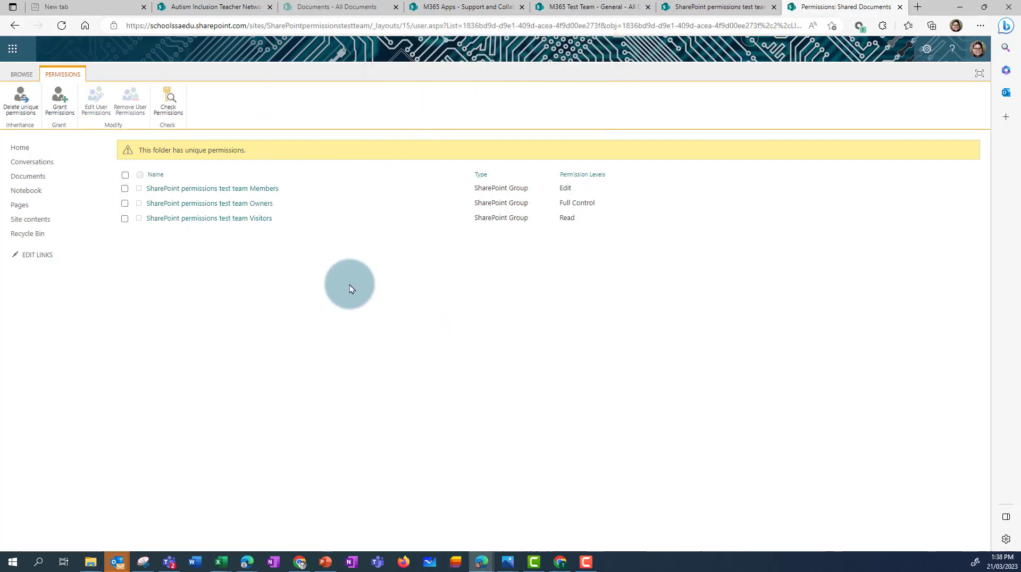
pyautogui.click(59, 101)
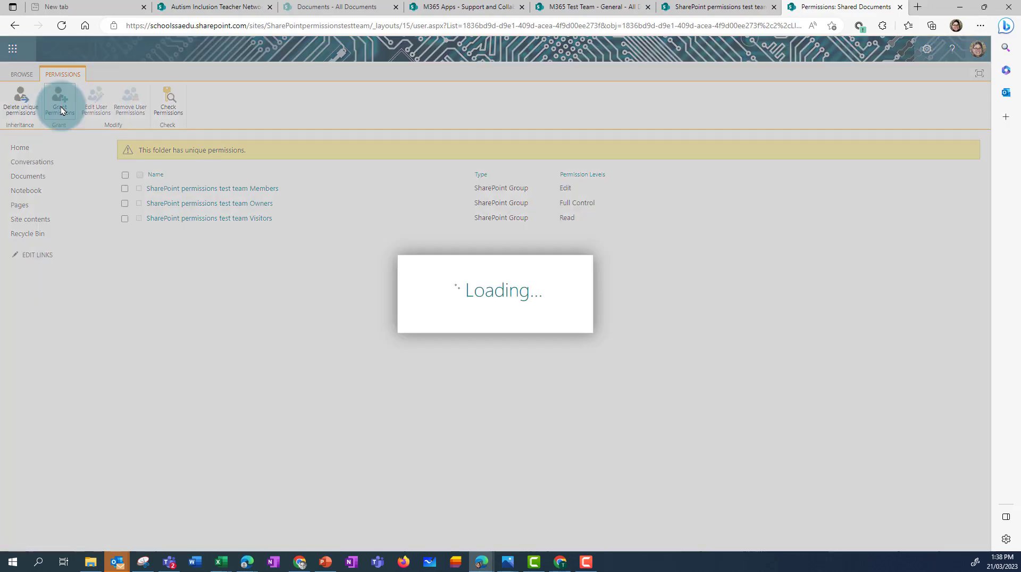
# - Share Shared Documents with M365 Test Team Members at Read, without email invitation
pyautogui.click(59, 101)
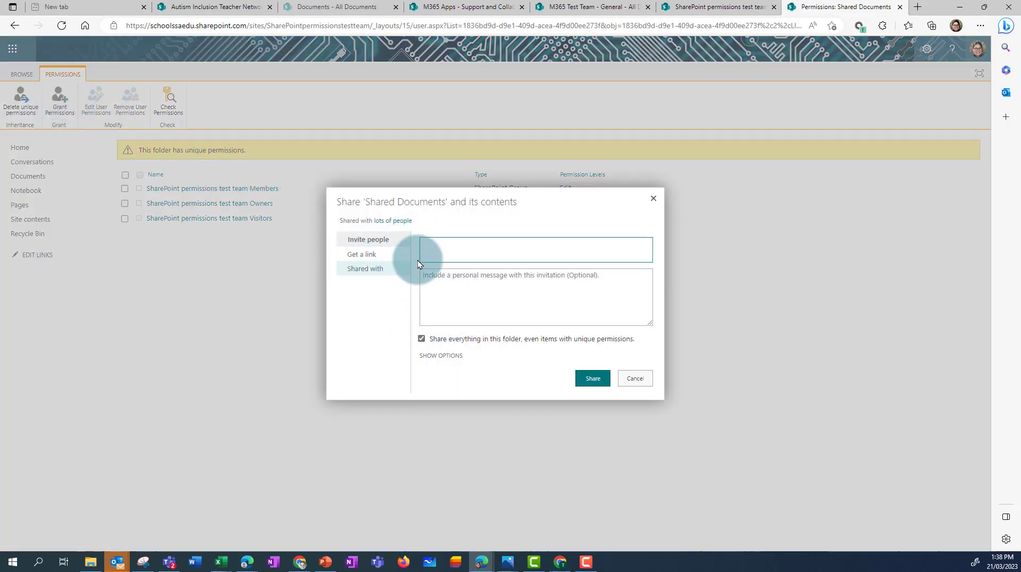
pyautogui.click(534, 249)
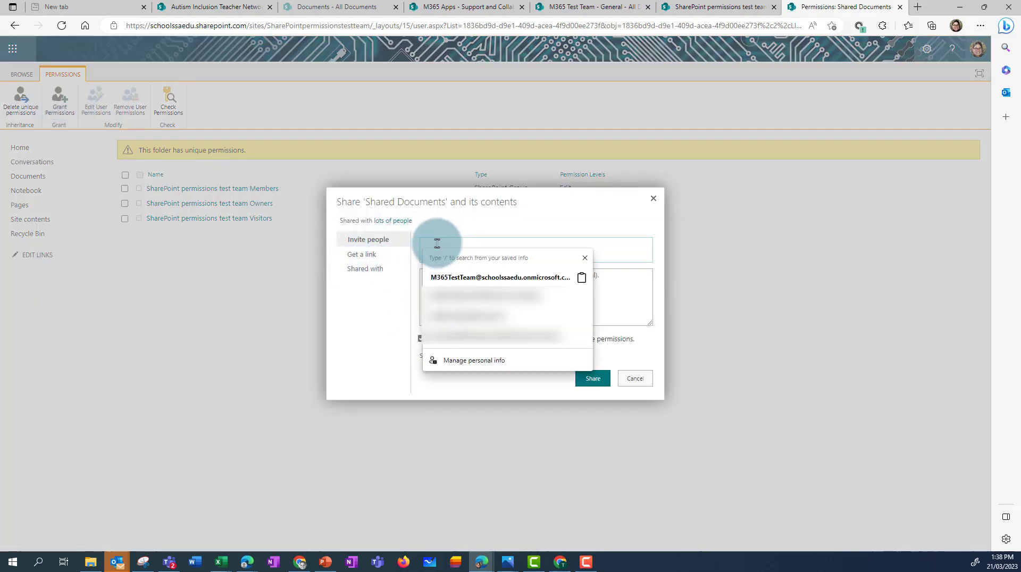
pyautogui.click(499, 276)
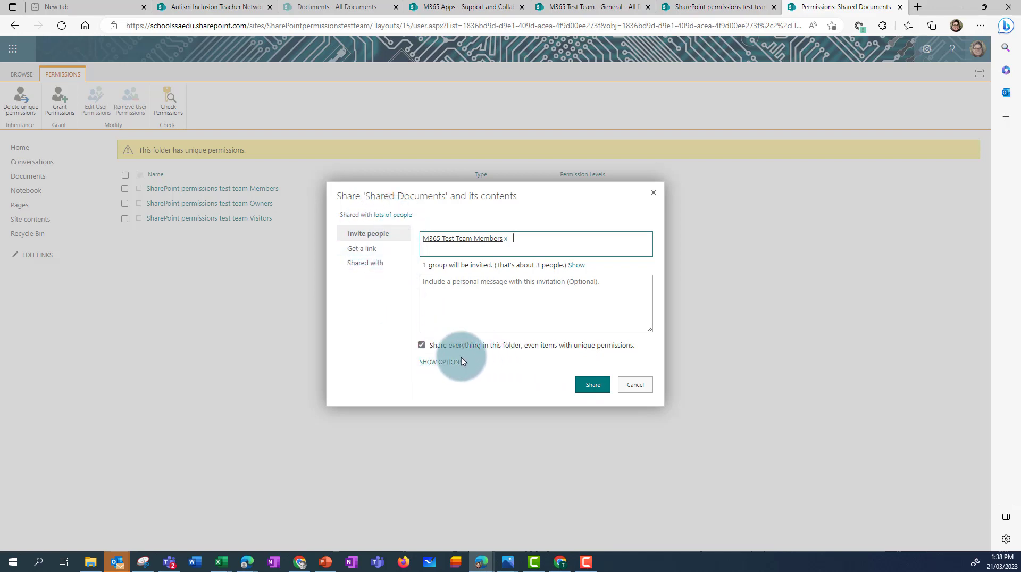
pyautogui.moveTo(600, 355)
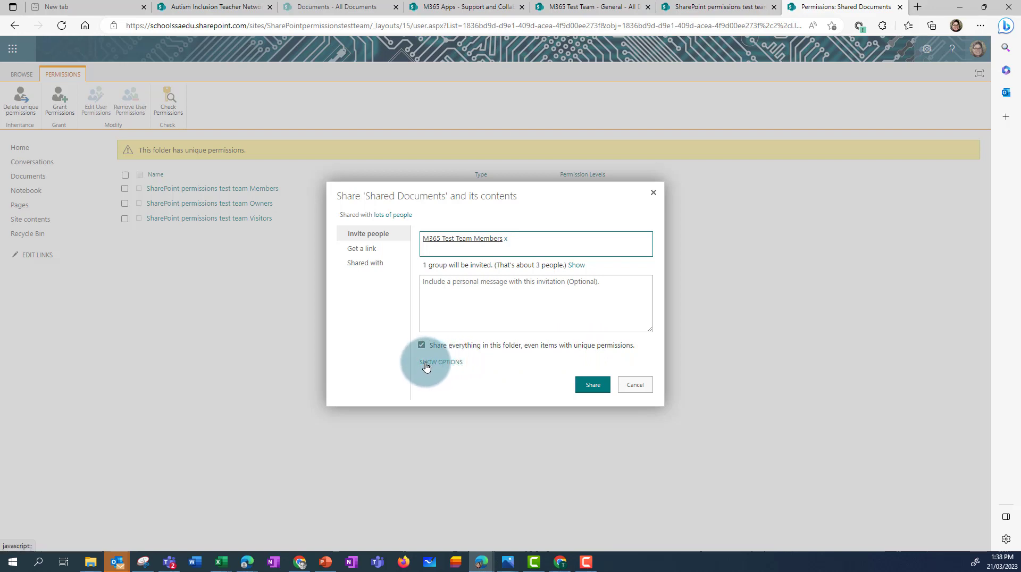
pyautogui.click(440, 362)
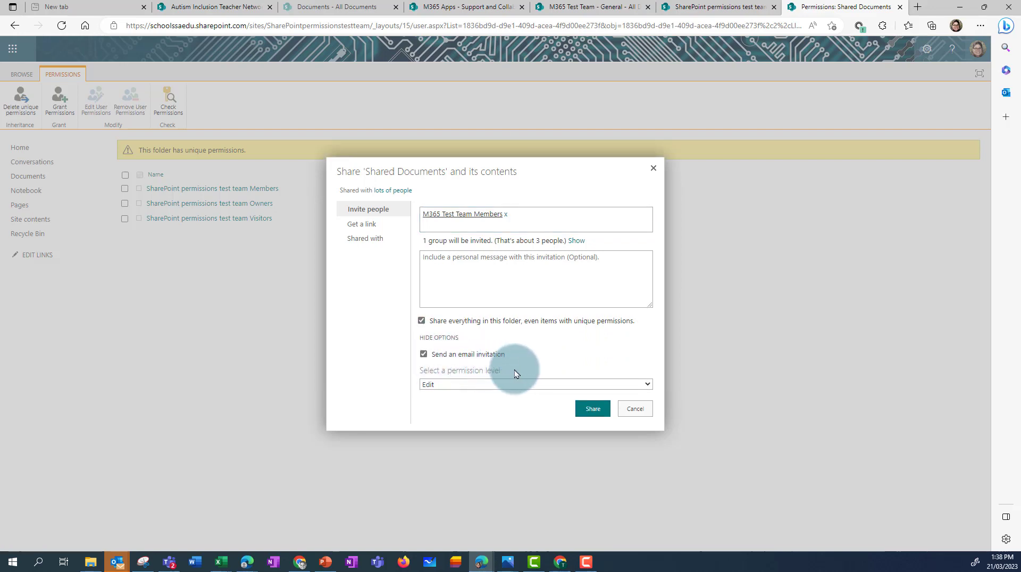
pyautogui.click(424, 354)
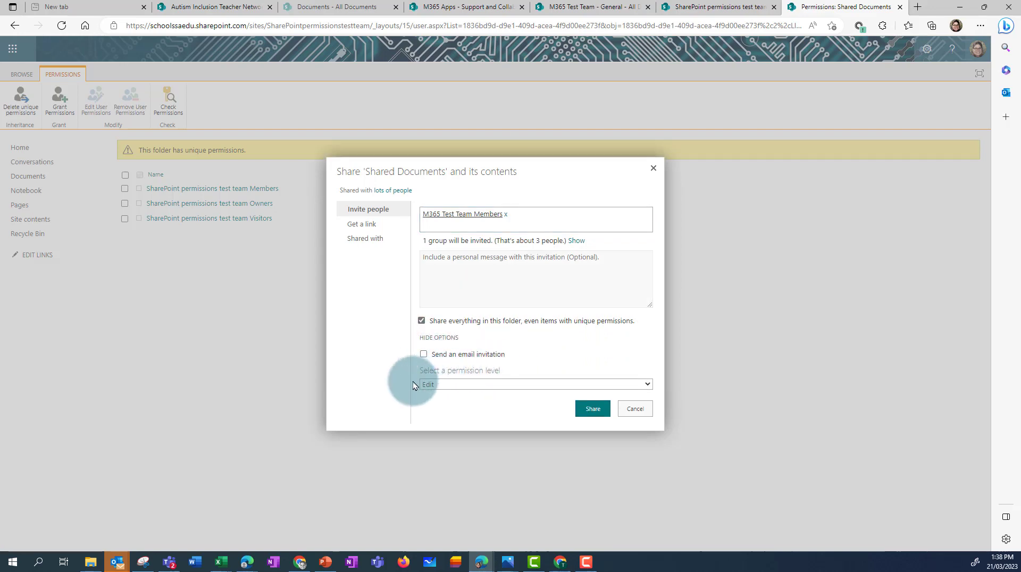
pyautogui.click(534, 384)
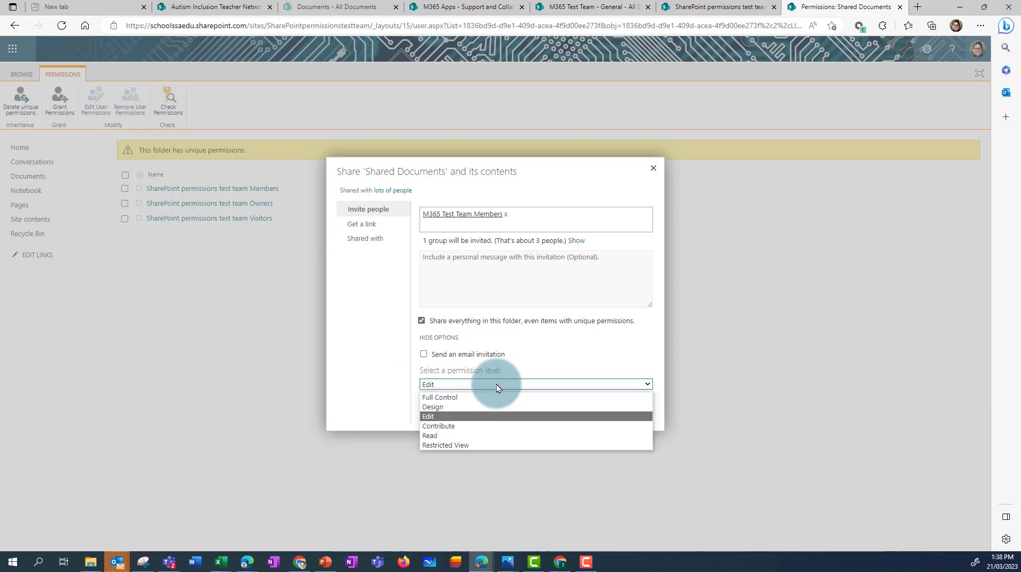
pyautogui.click(430, 435)
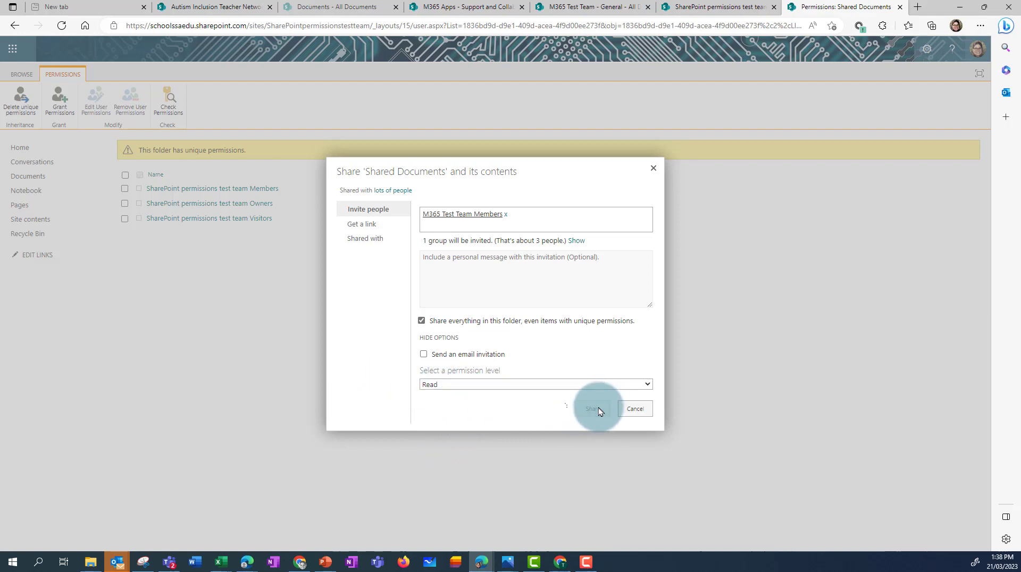
pyautogui.click(593, 409)
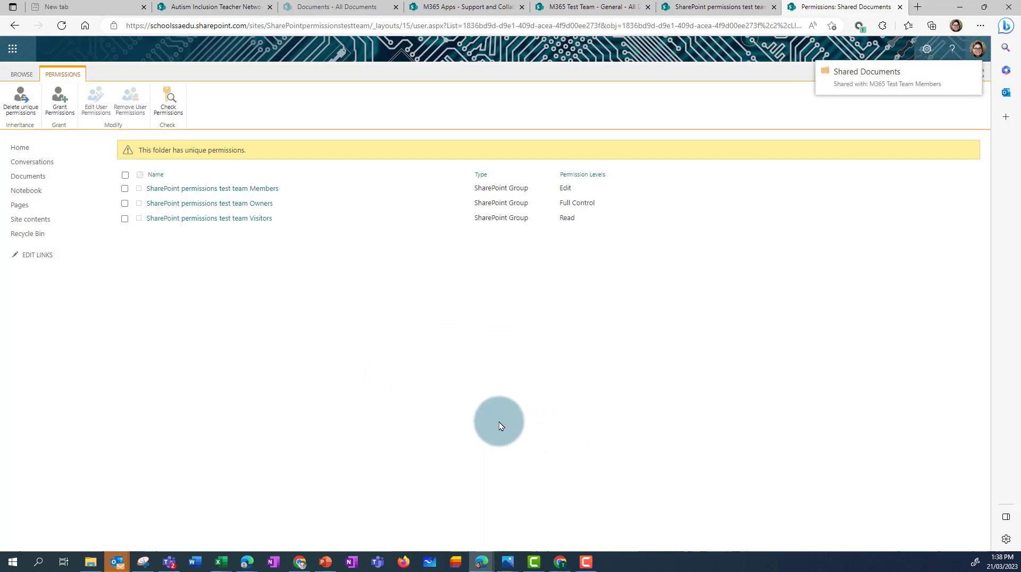
pyautogui.moveTo(383, 293)
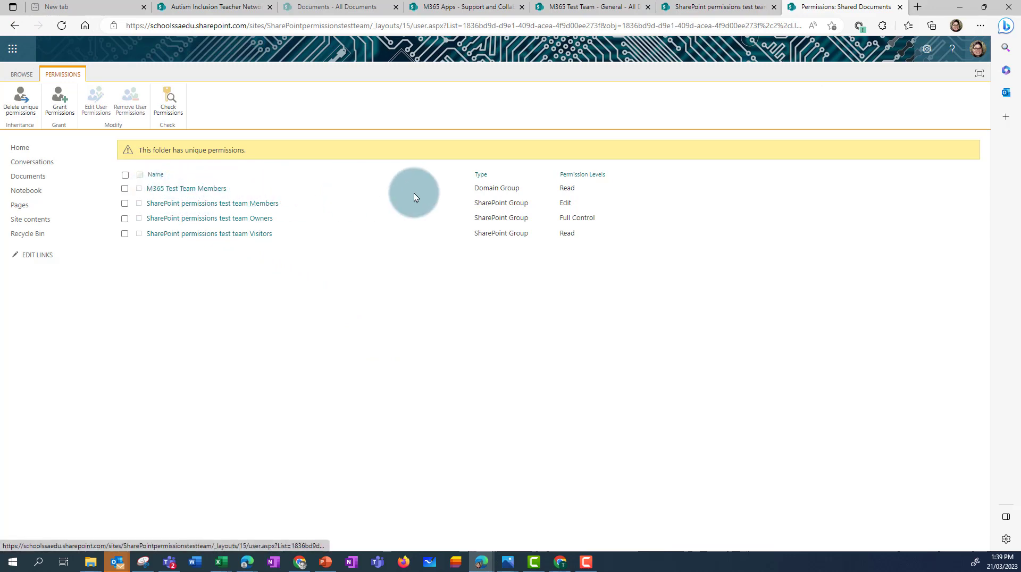
pyautogui.moveTo(600, 203)
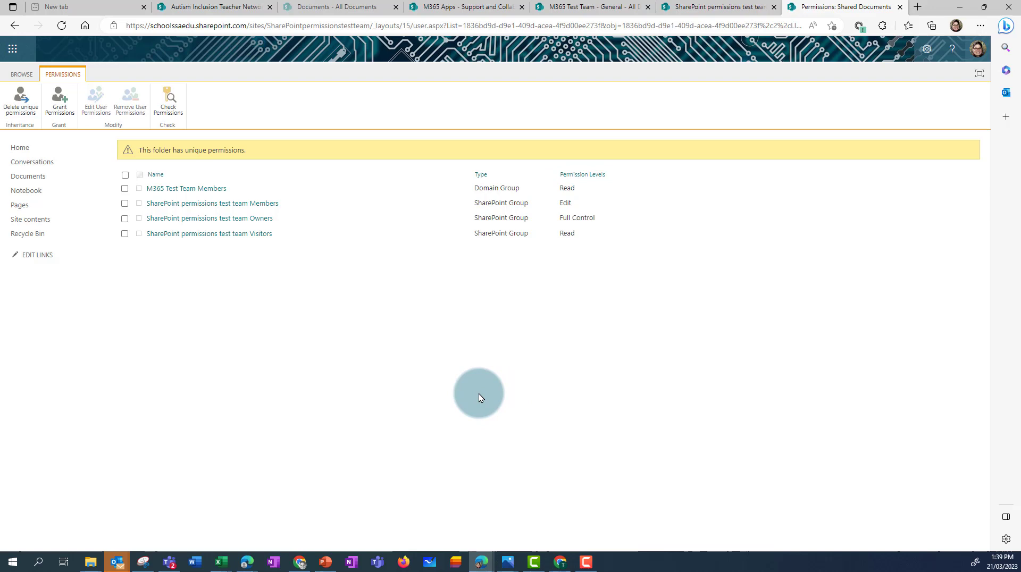
pyautogui.moveTo(457, 396)
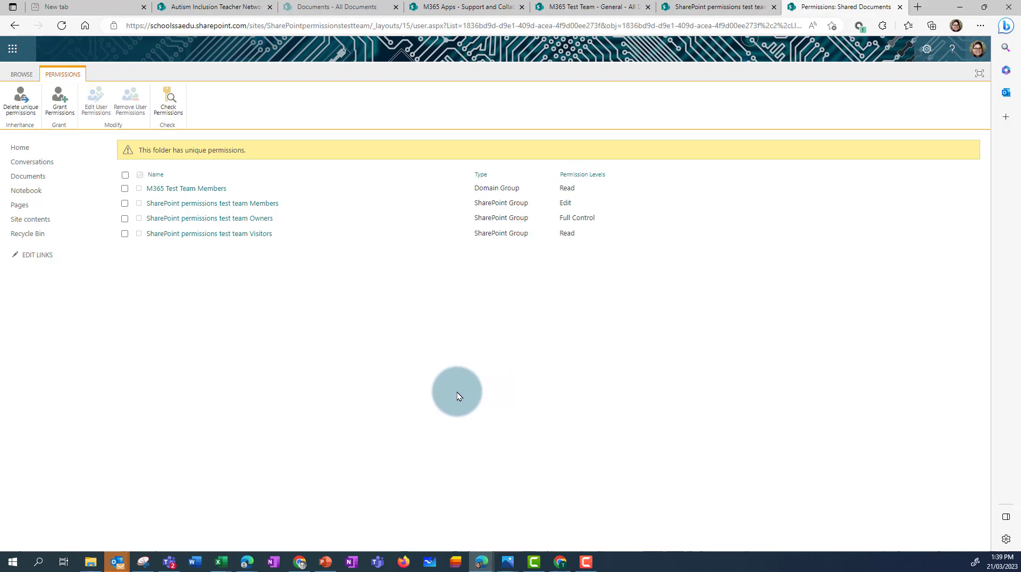
pyautogui.moveTo(127, 312)
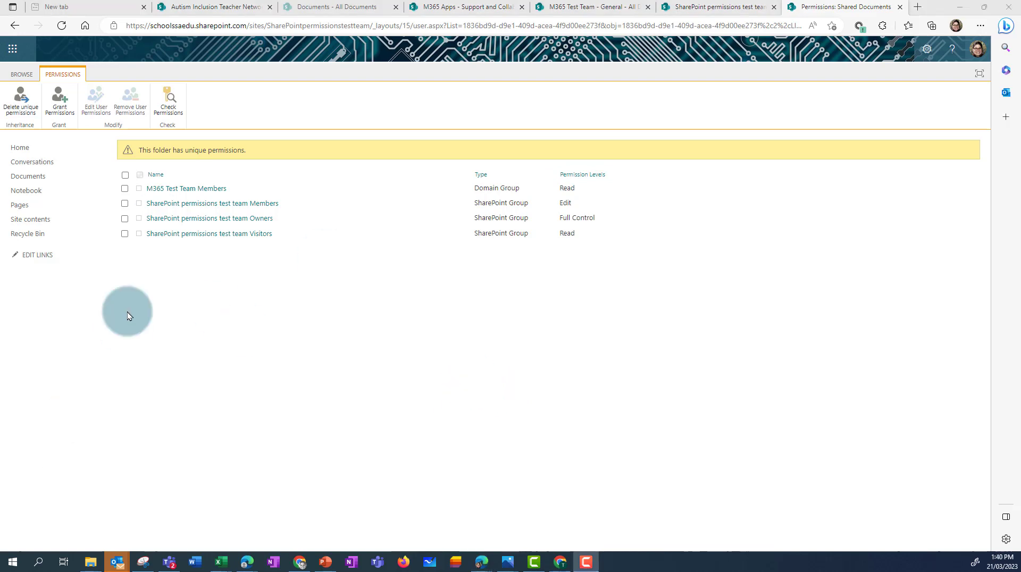
# - Return to the site's Documents library after confirming Members have Read access
pyautogui.click(28, 176)
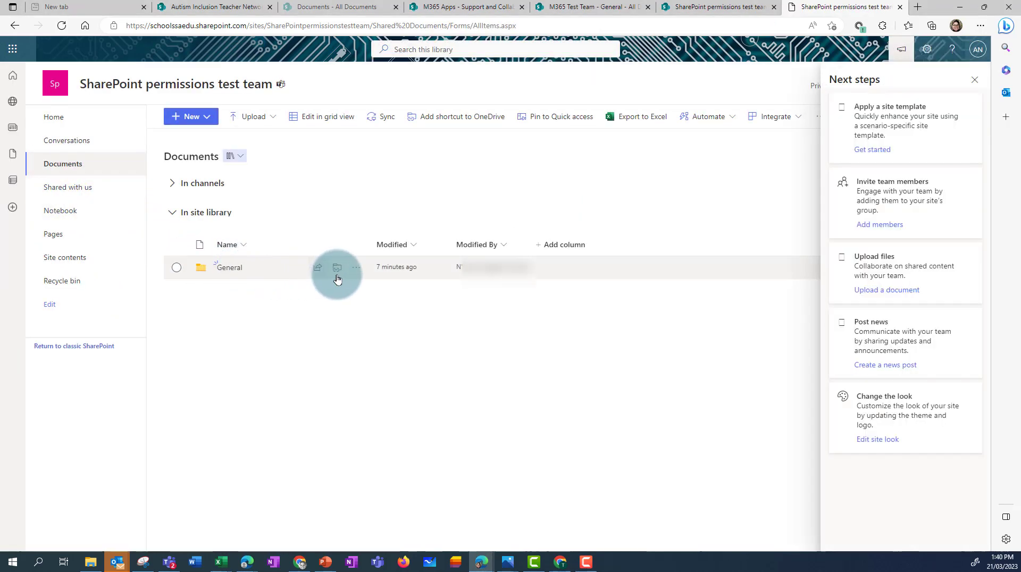
# - Copy a General folder link that works for people with existing access
pyautogui.click(356, 267)
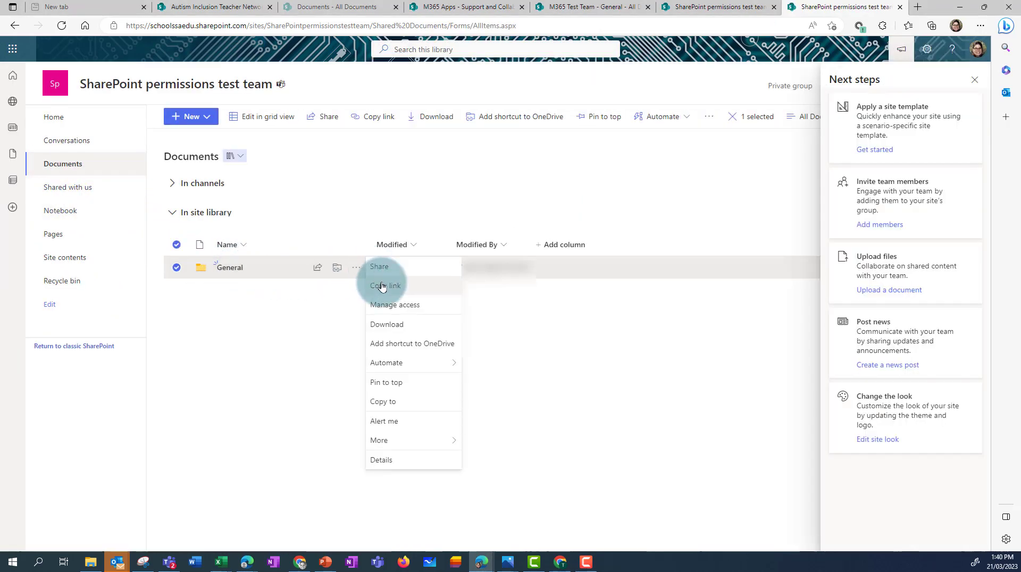
pyautogui.click(385, 285)
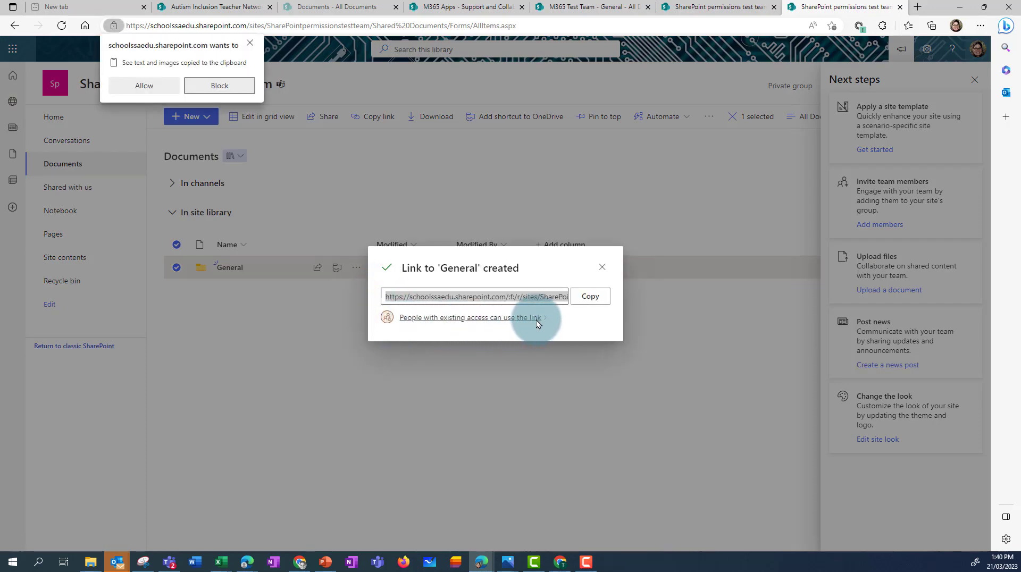
pyautogui.click(469, 317)
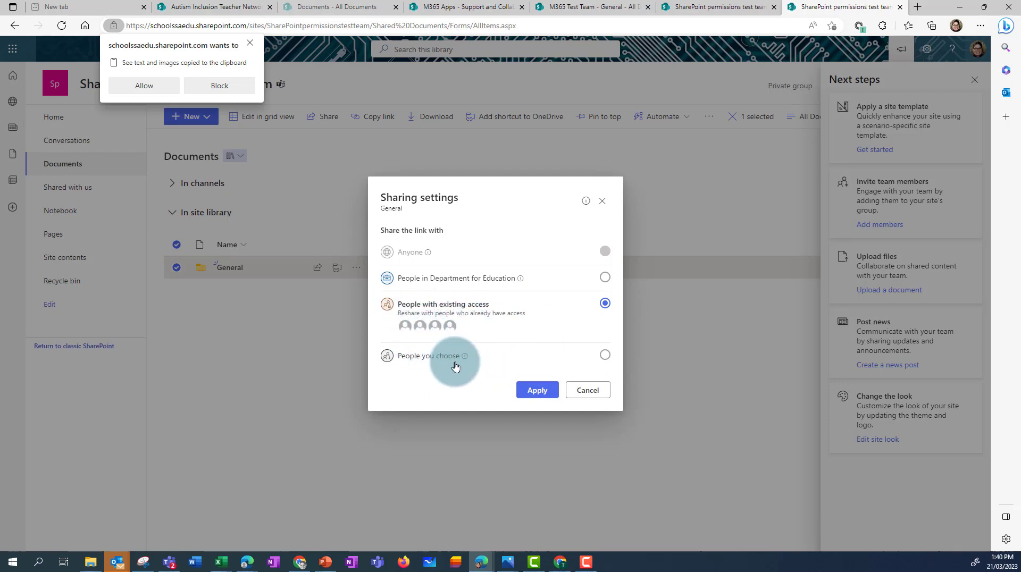
pyautogui.moveTo(455, 313)
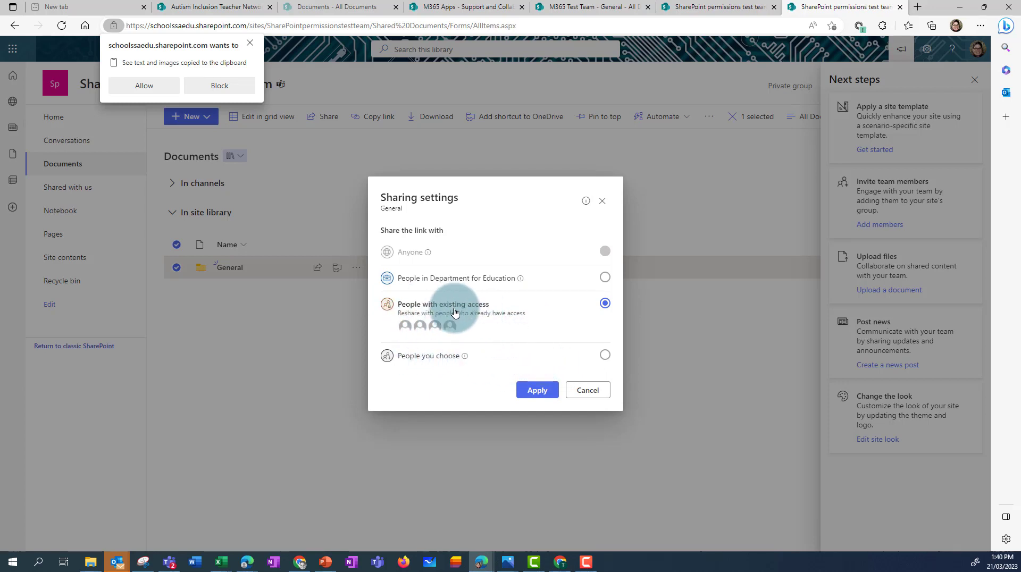
pyautogui.click(537, 390)
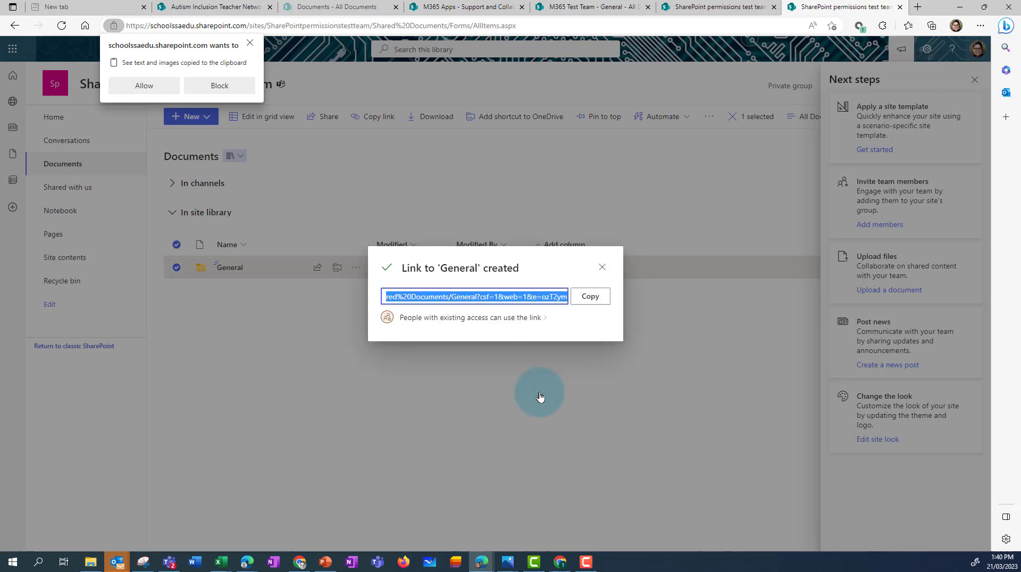
pyautogui.click(589, 296)
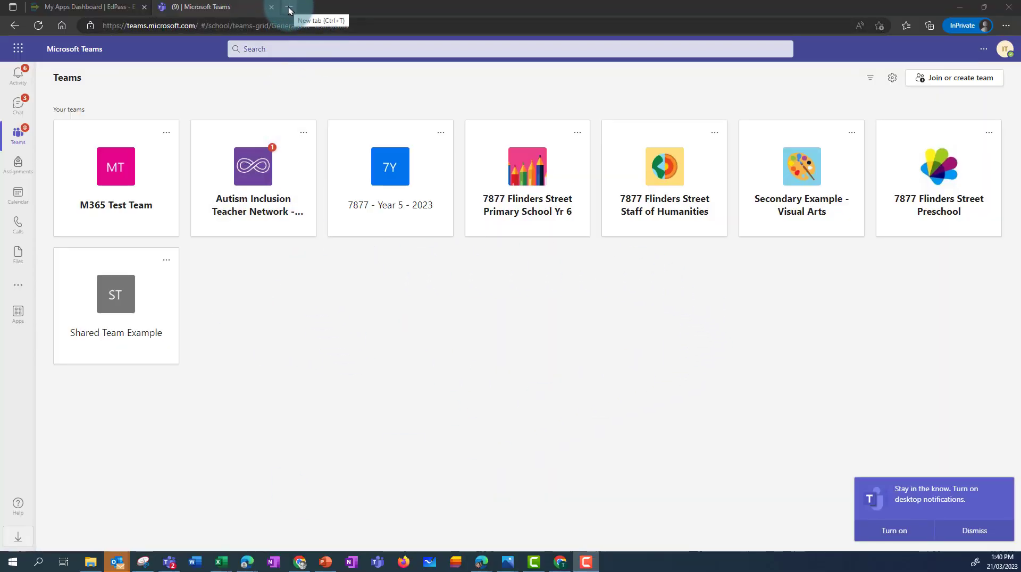
# - Open the copied link in a new InPrivate tab and go up to the General folder
pyautogui.click(288, 7)
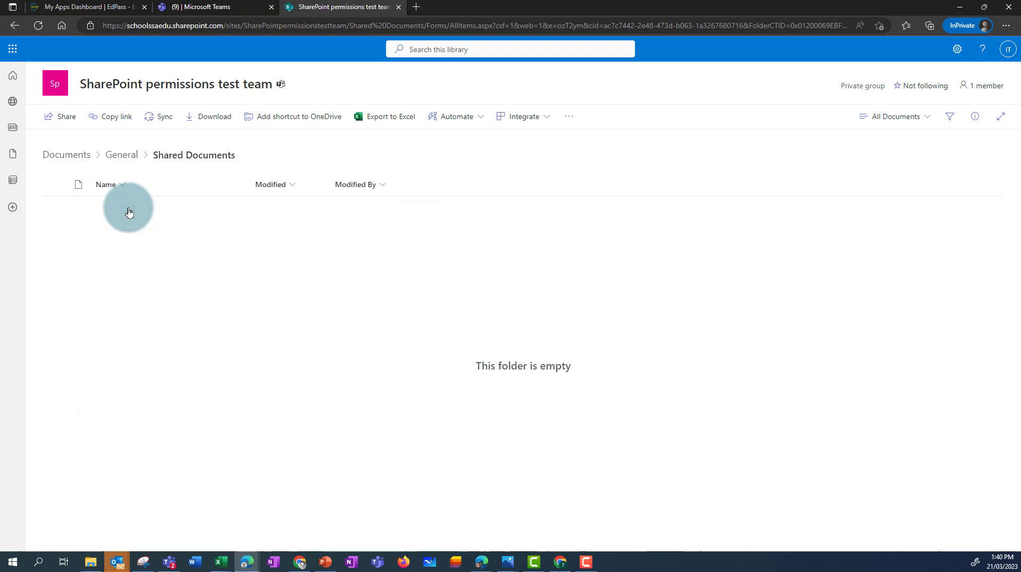
pyautogui.click(121, 155)
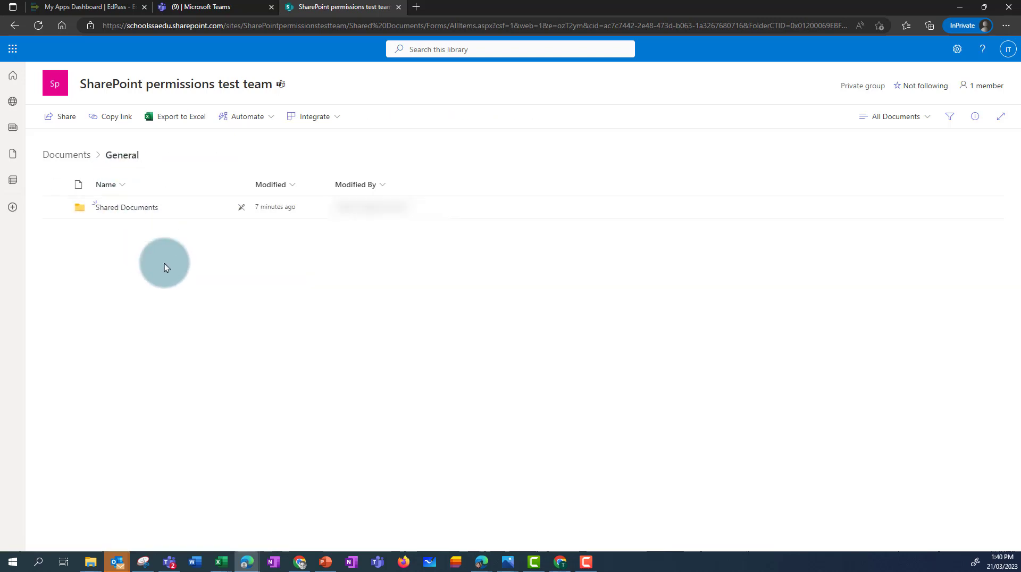
pyautogui.moveTo(243, 223)
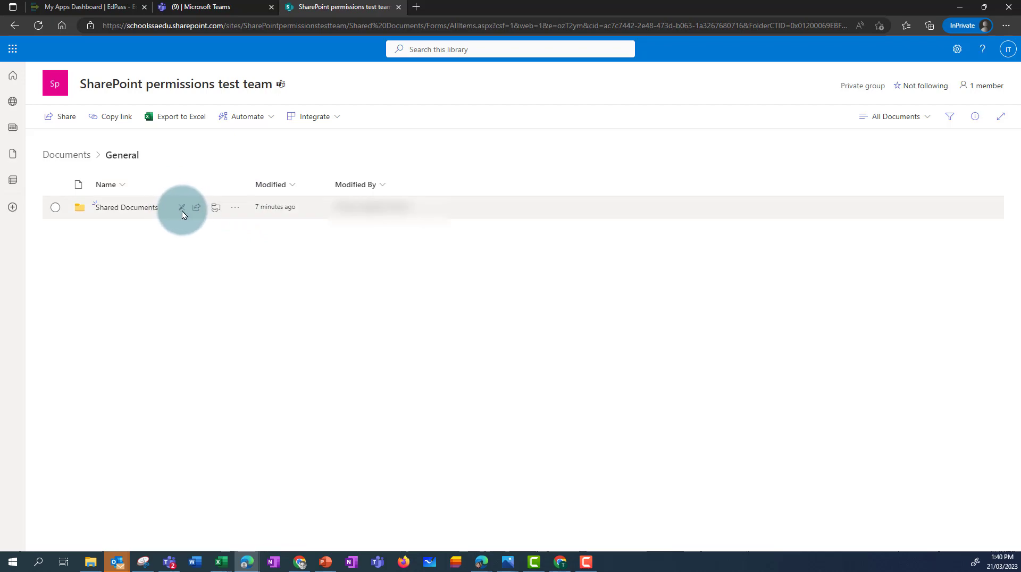
pyautogui.moveTo(356, 394)
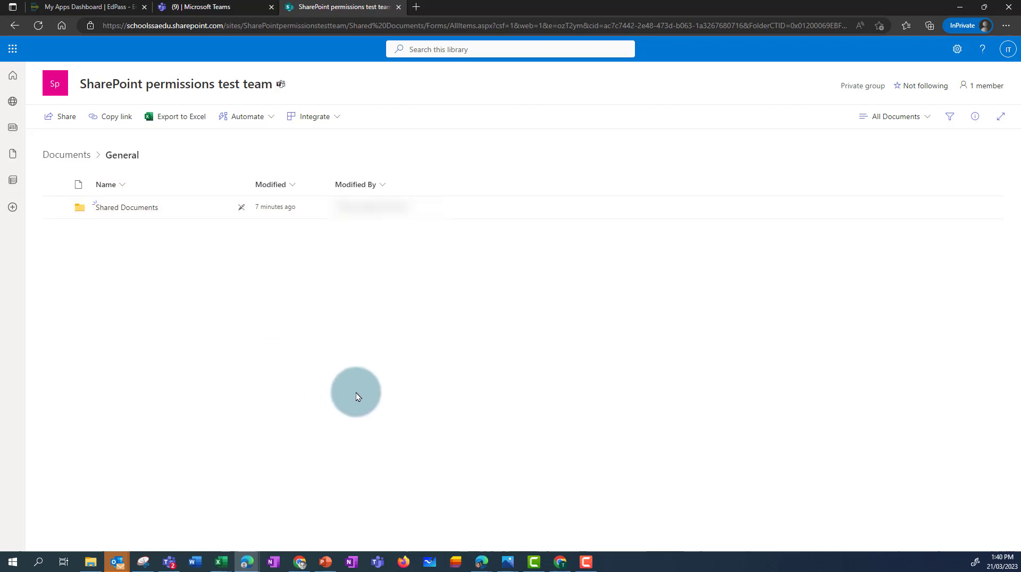